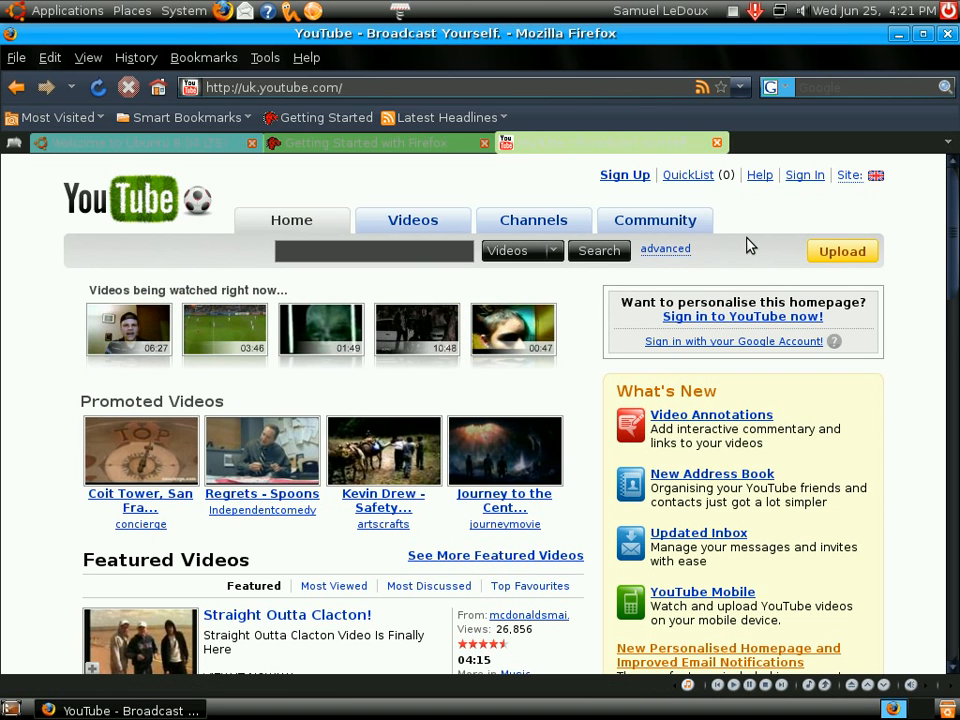
pyautogui.moveTo(768, 283)
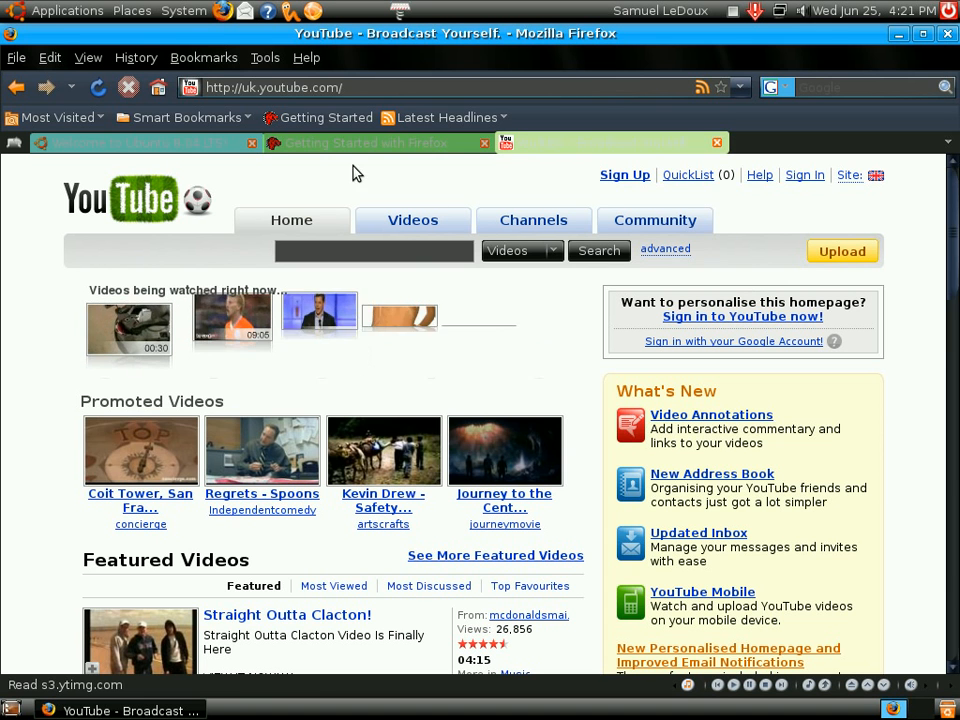
# - Switch from the Welcome to Ubuntu tab to Getting Started with Firefox, then back to Welcome
pyautogui.click(140, 142)
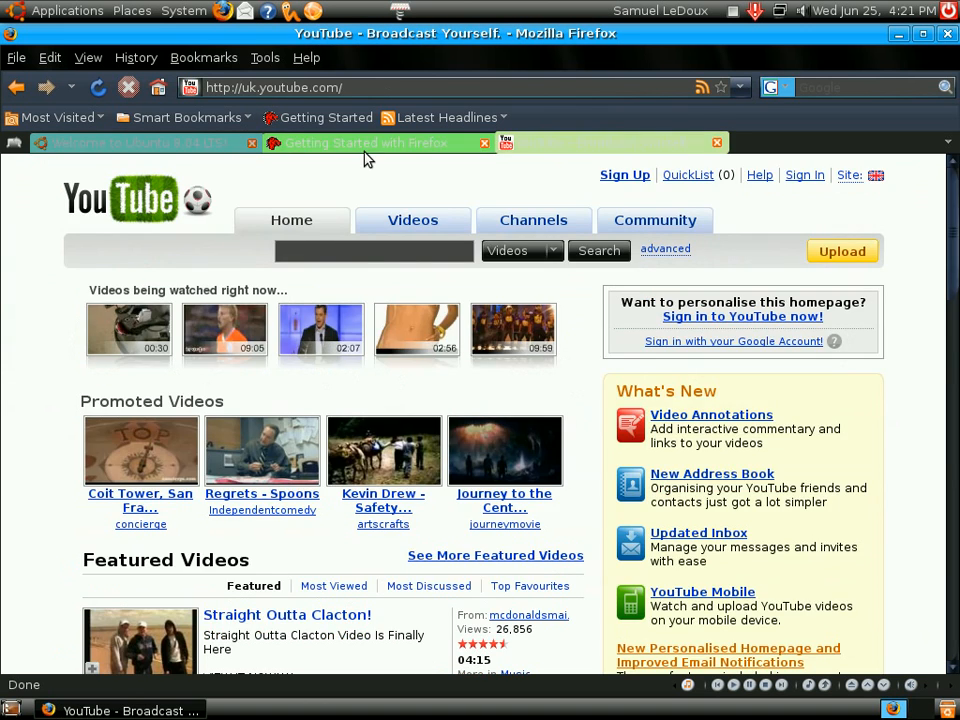
pyautogui.click(375, 142)
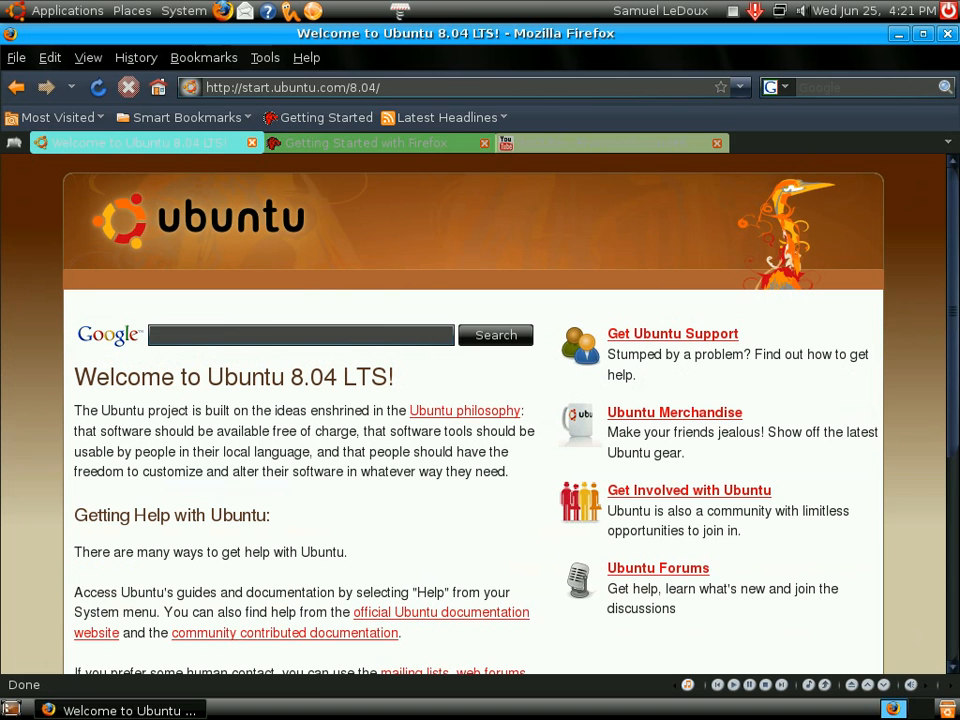
pyautogui.moveTo(650, 138)
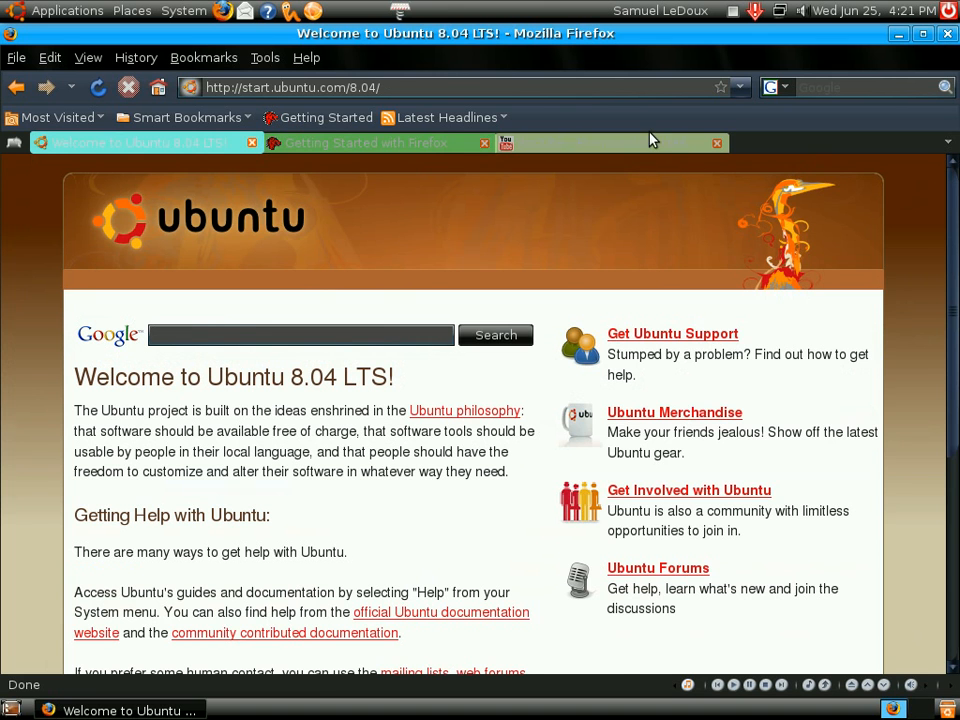
pyautogui.click(365, 142)
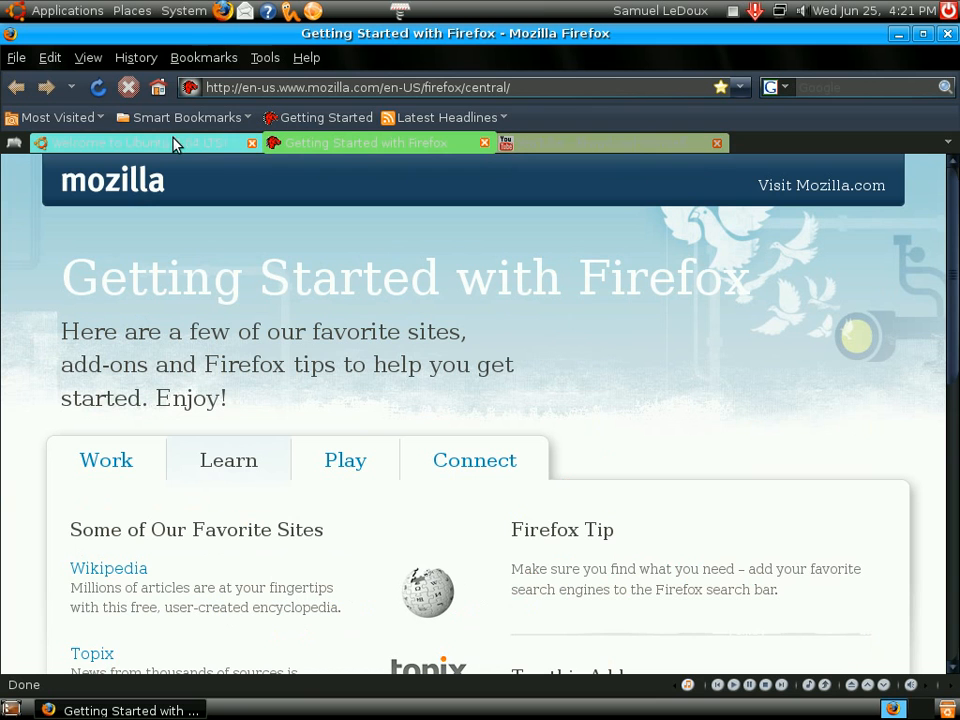
pyautogui.moveTo(108, 146)
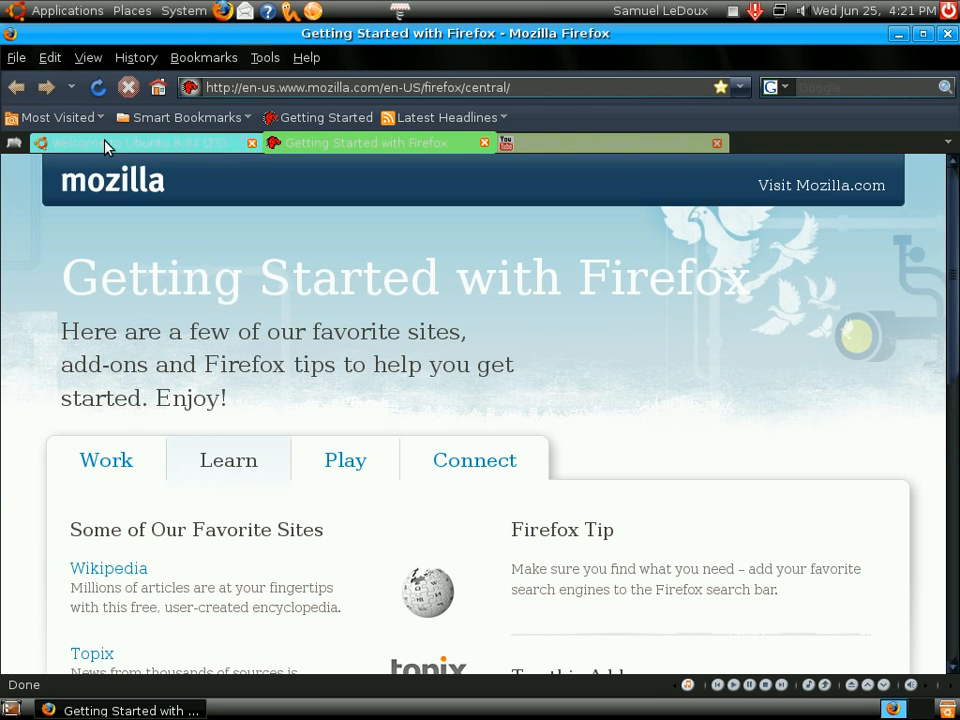
pyautogui.click(140, 142)
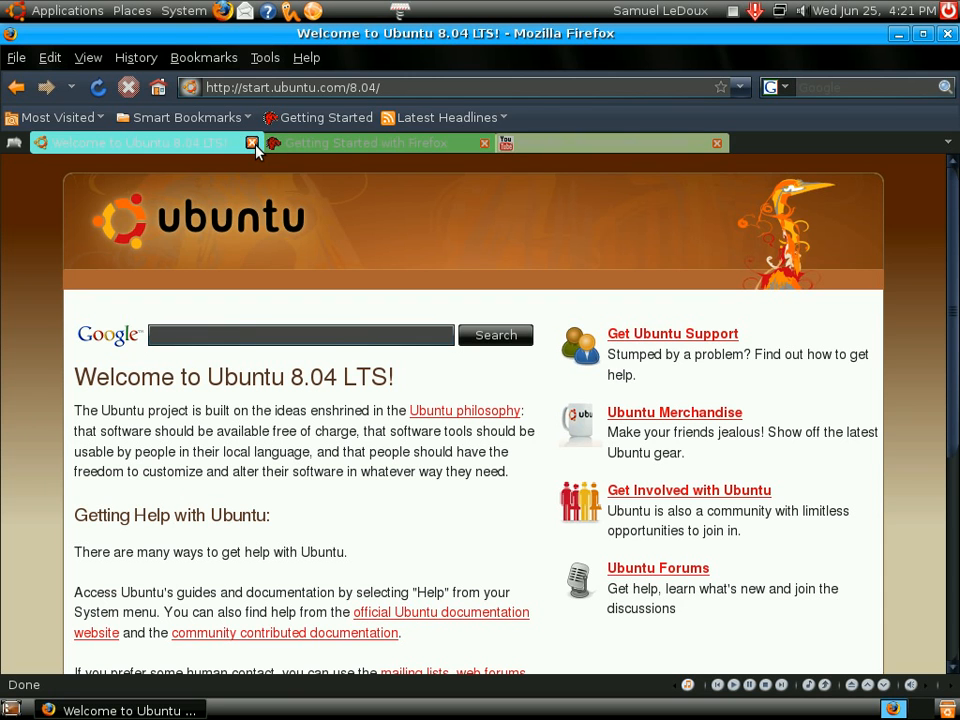
pyautogui.moveTo(252, 142)
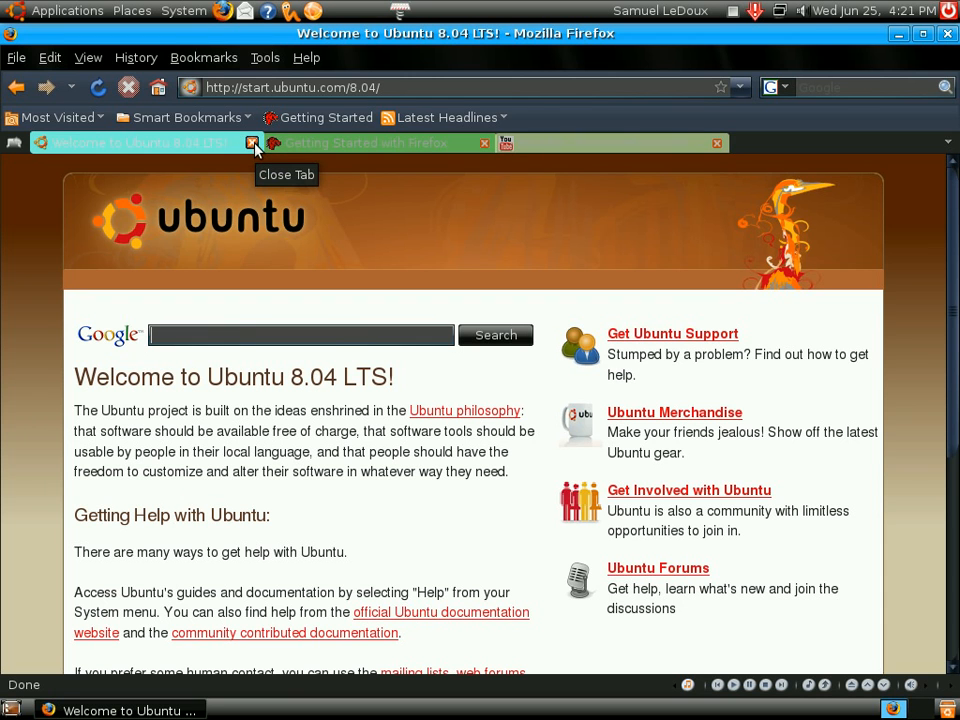
pyautogui.click(252, 142)
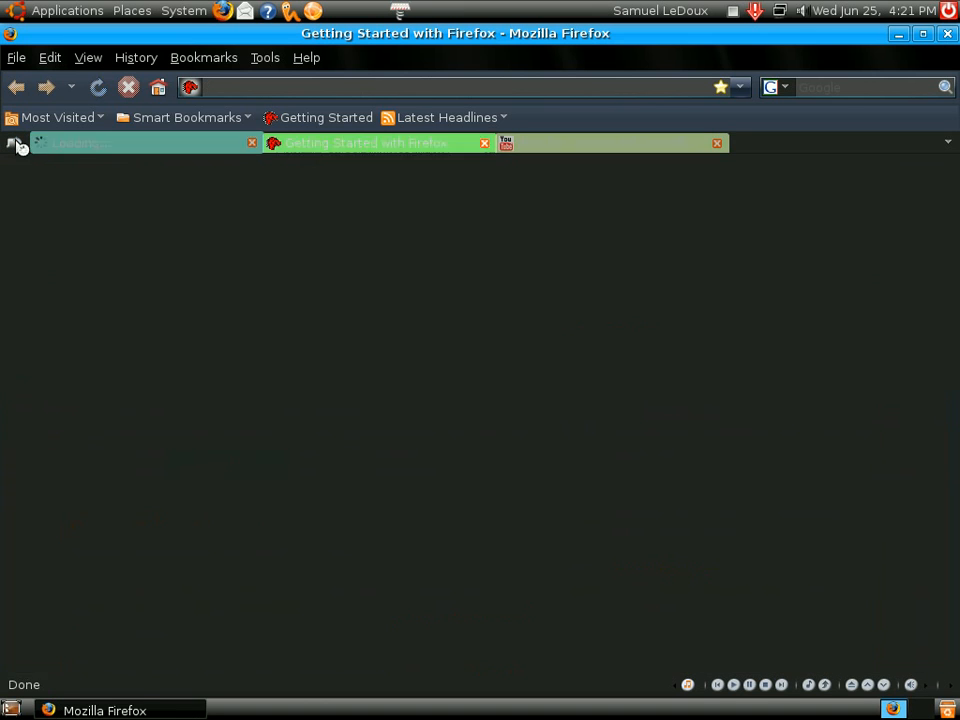
pyautogui.click(140, 142)
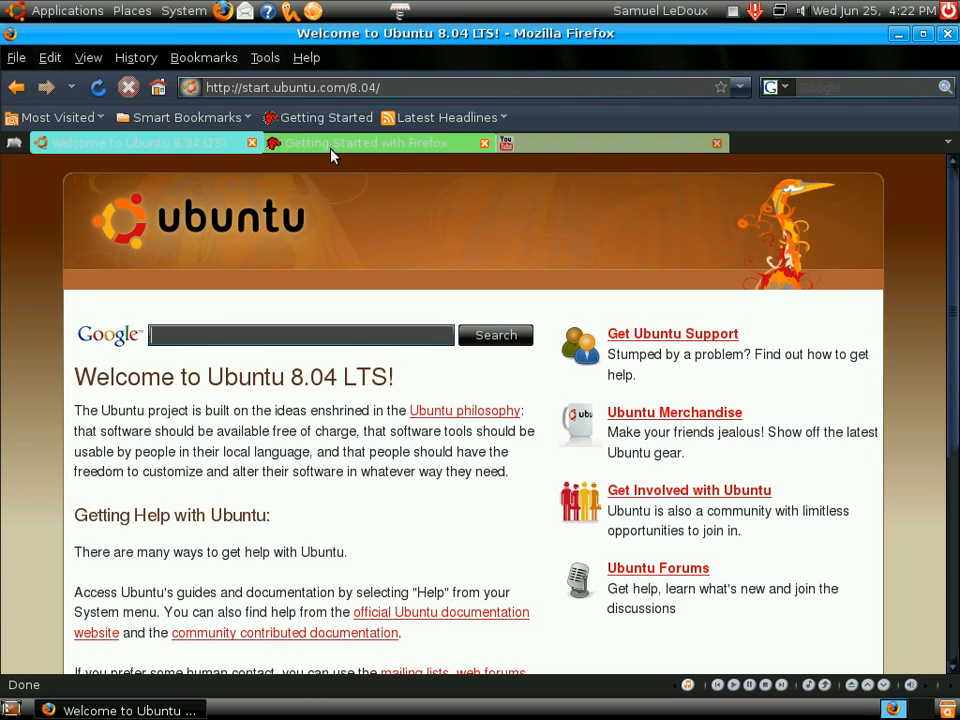
pyautogui.moveTo(475, 155)
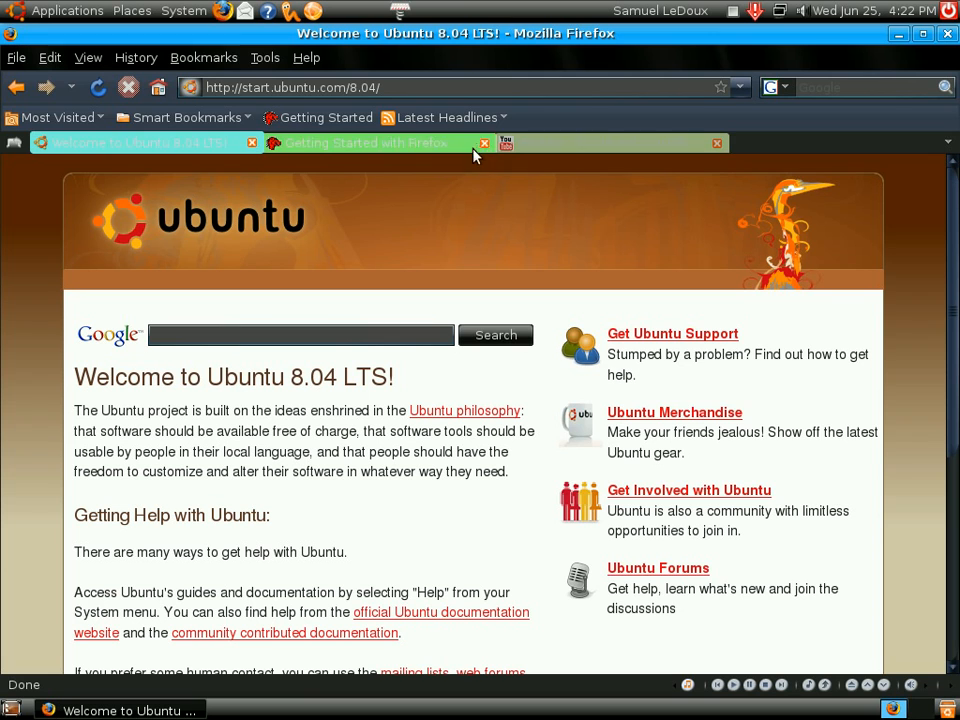
pyautogui.moveTo(655, 138)
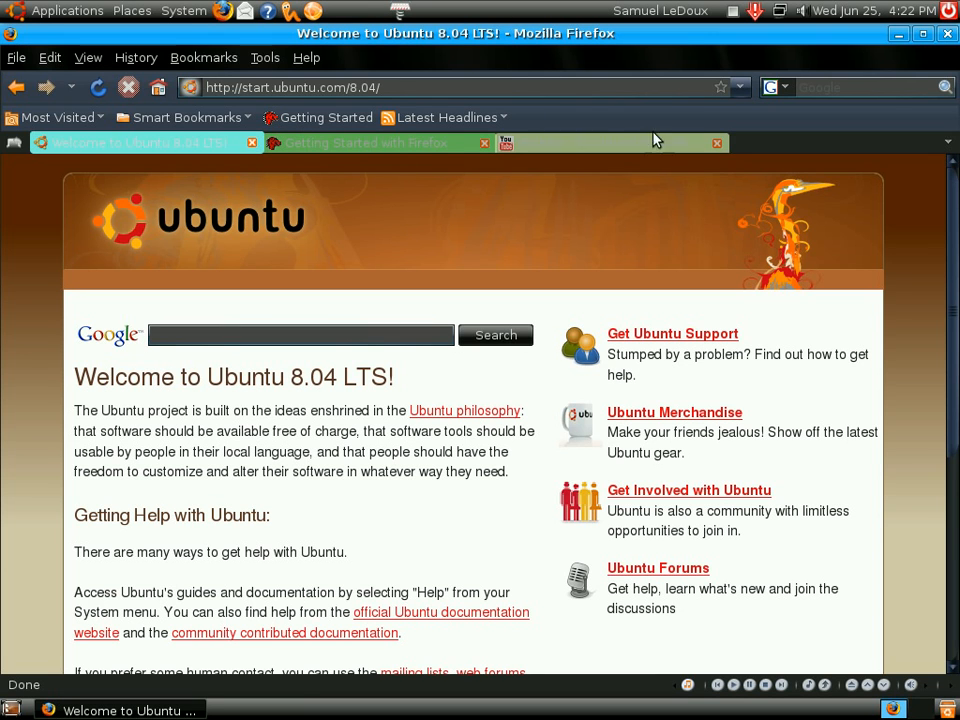
pyautogui.moveTo(703, 684)
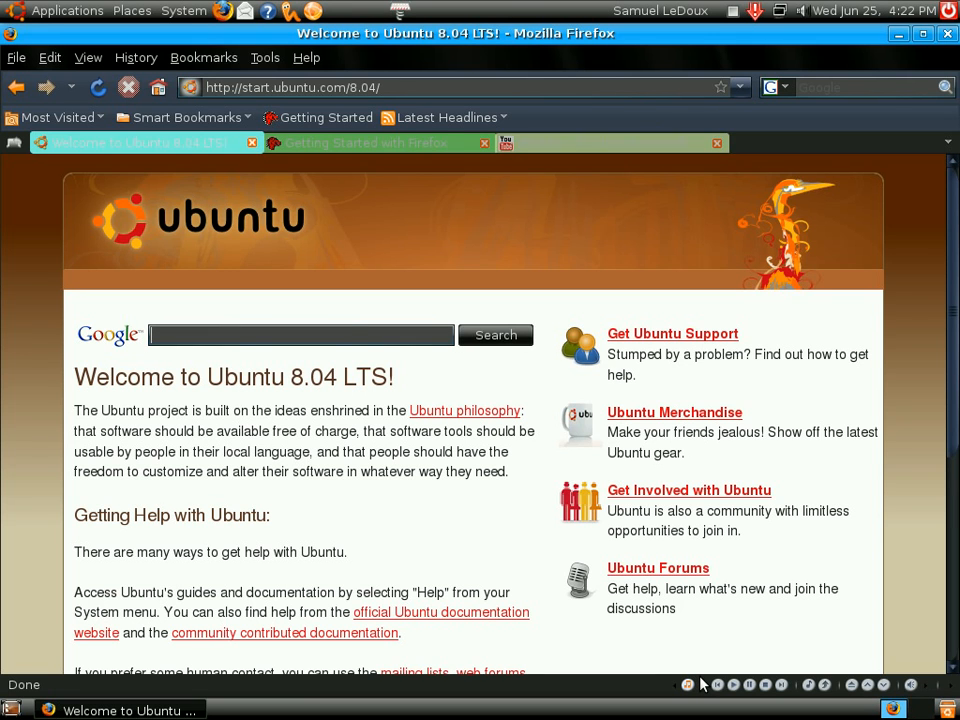
pyautogui.moveTo(918, 599)
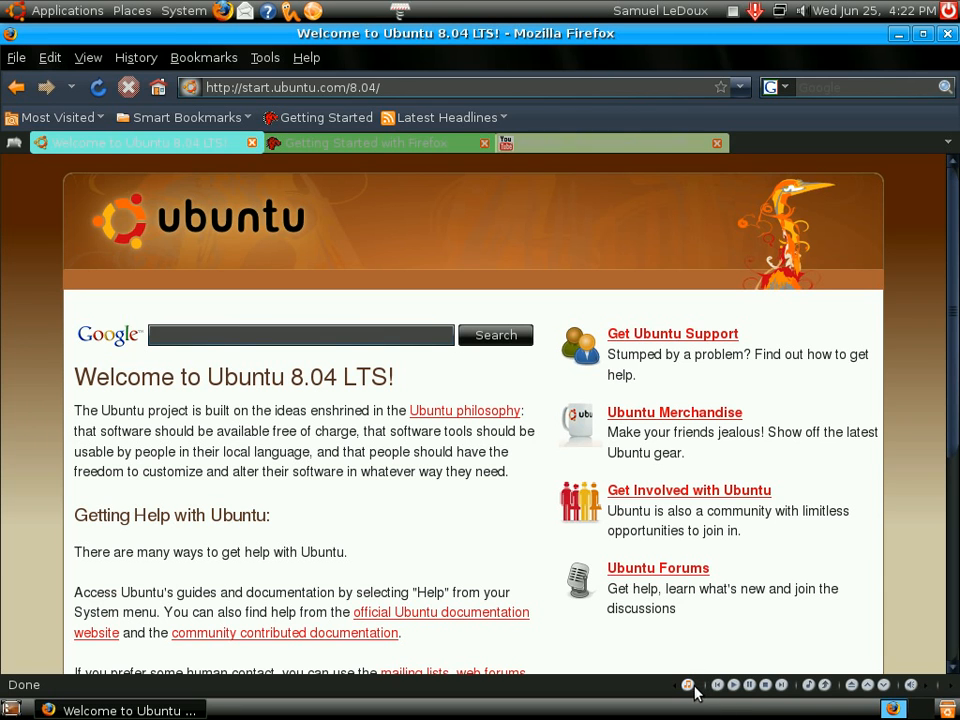
pyautogui.moveTo(740, 690)
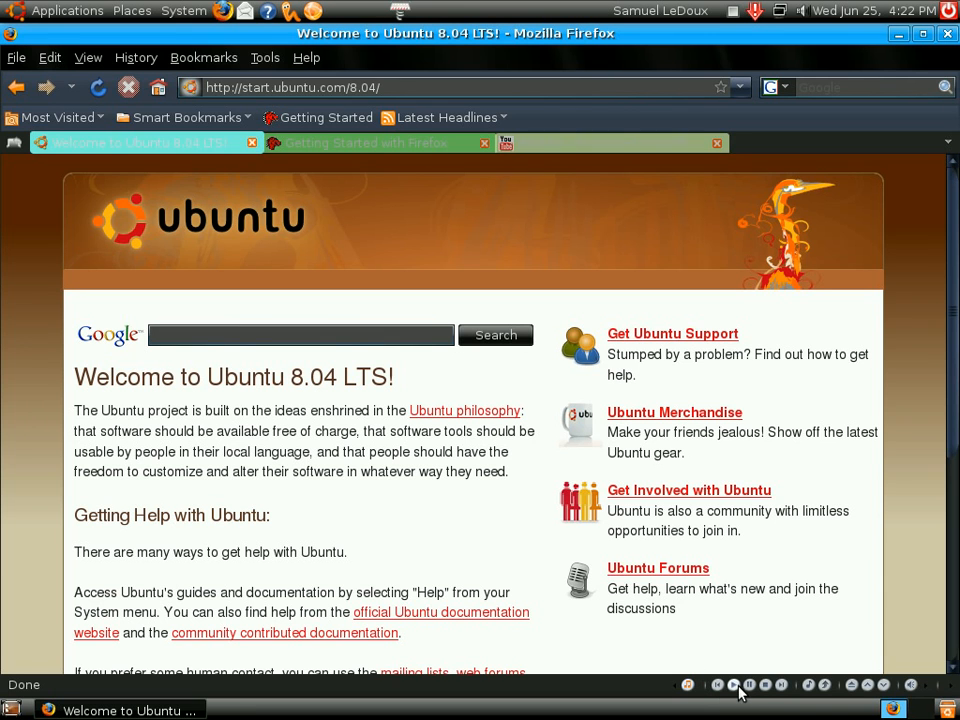
pyautogui.moveTo(808, 503)
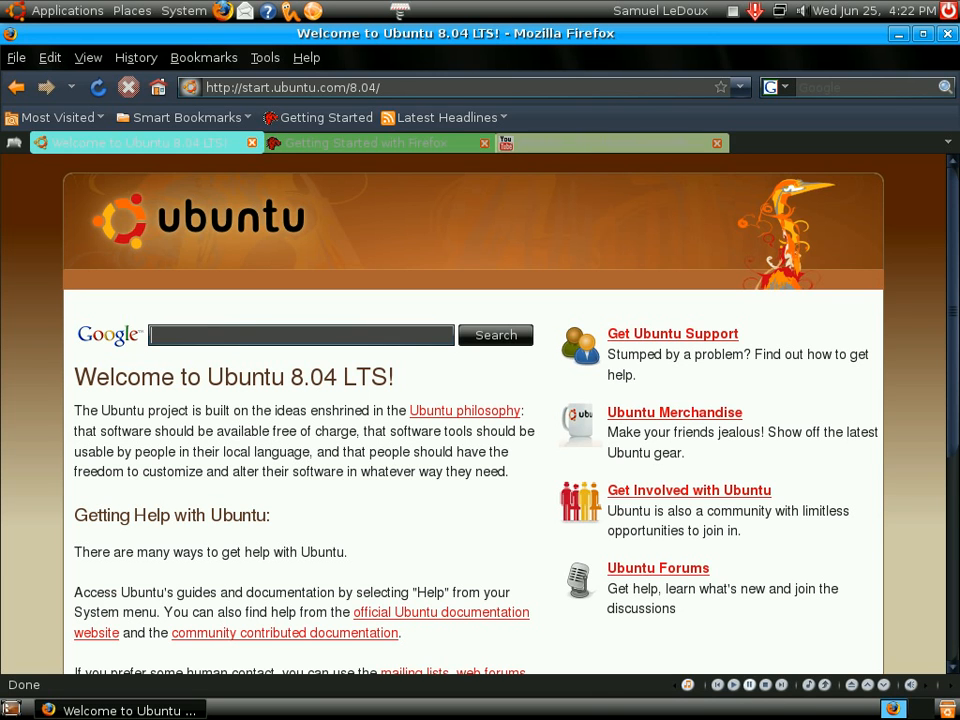
pyautogui.moveTo(743, 688)
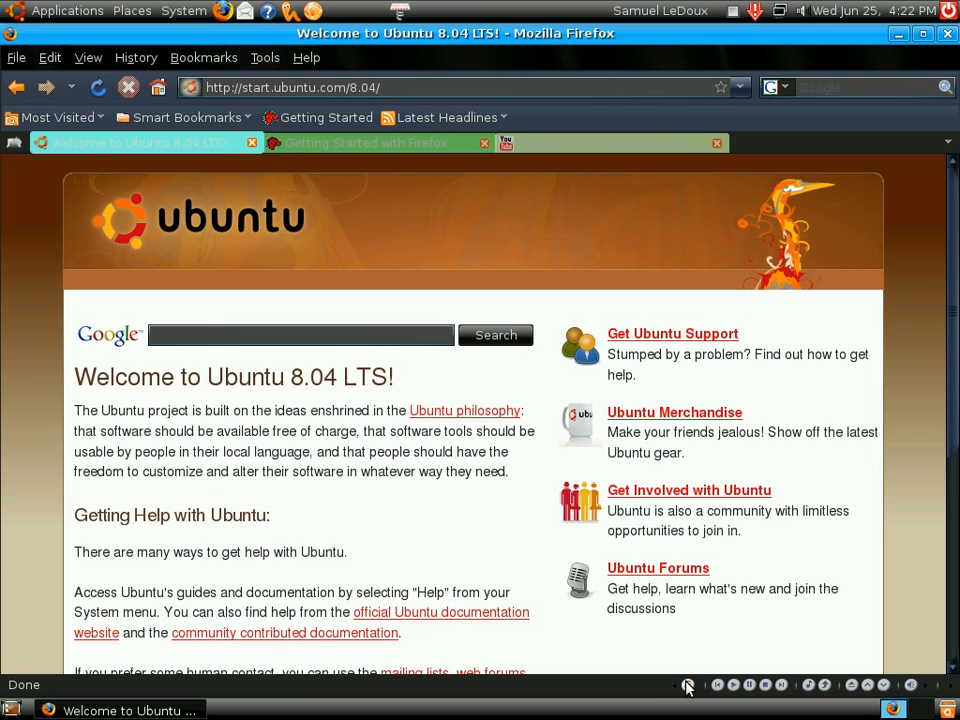
pyautogui.click(687, 685)
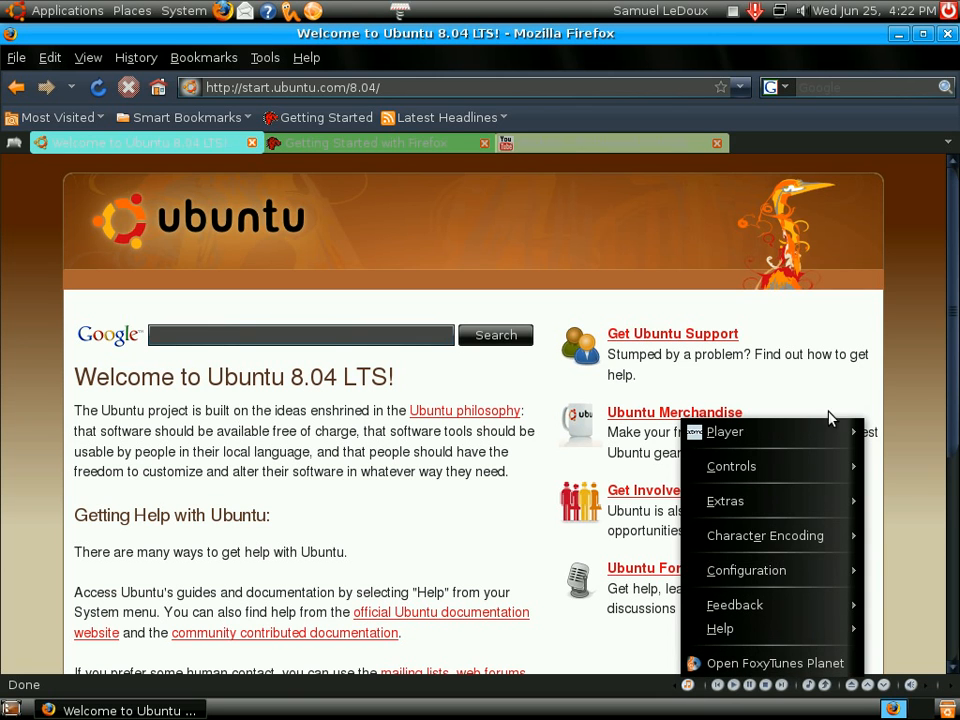
pyautogui.moveTo(890, 690)
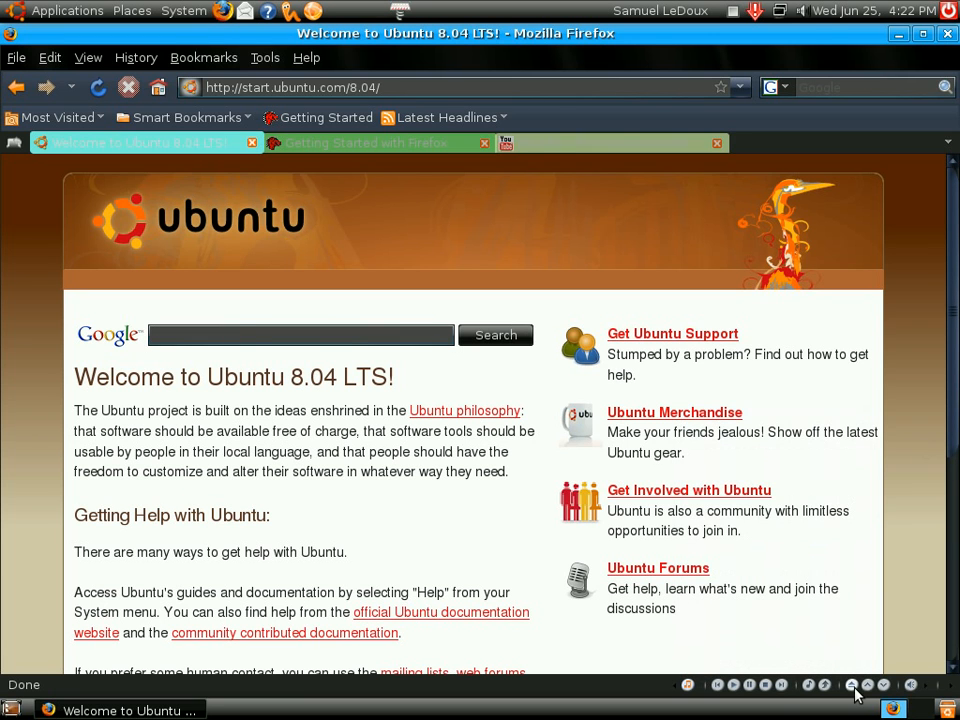
pyautogui.moveTo(790, 685)
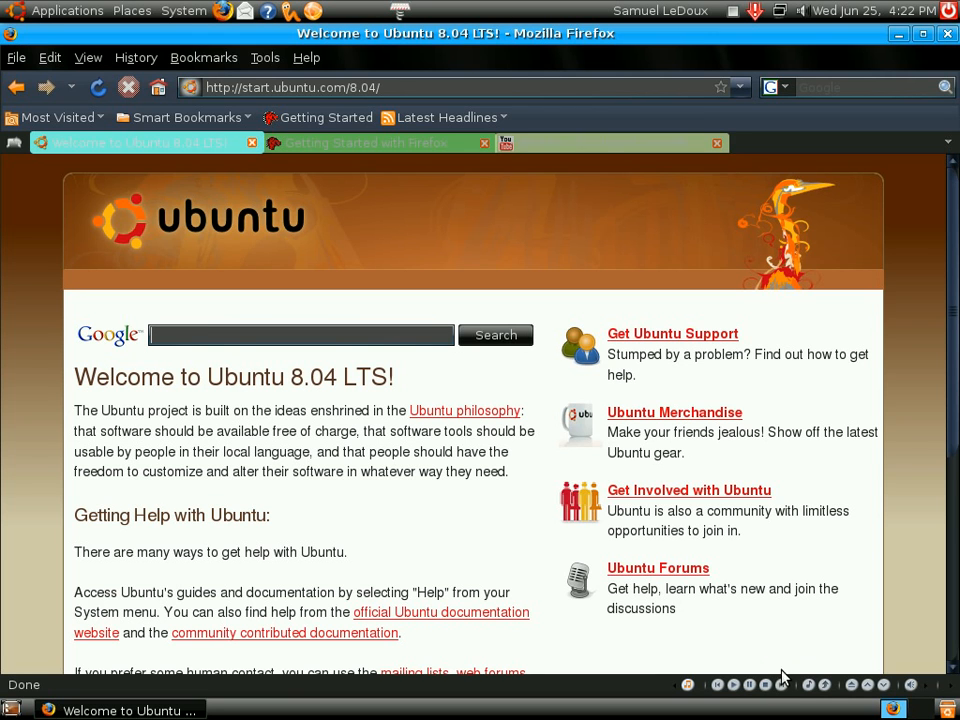
pyautogui.moveTo(790, 668)
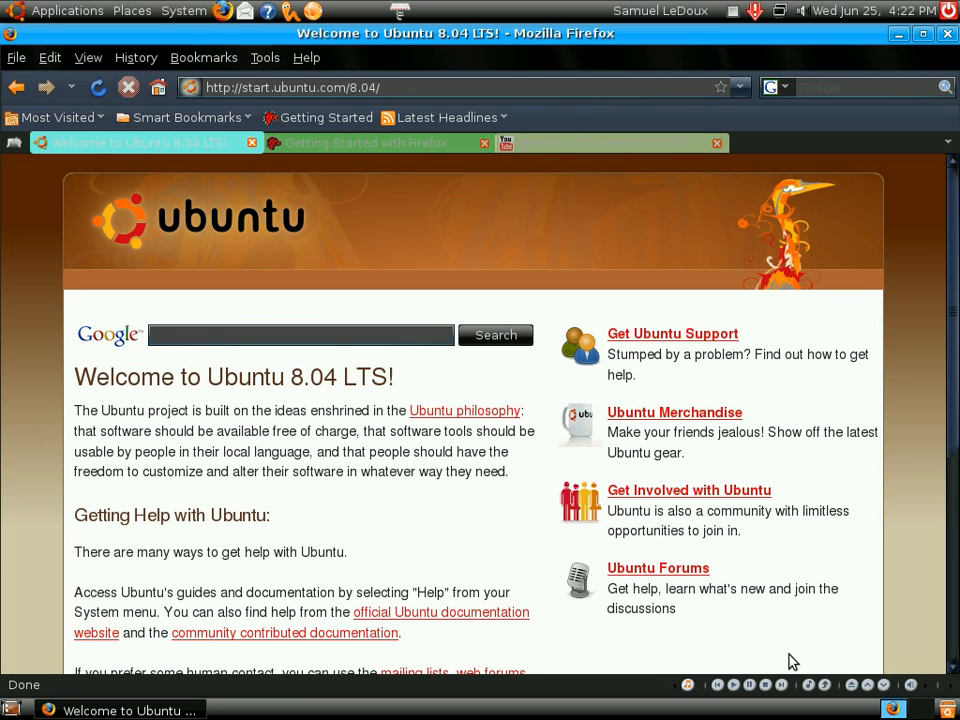
pyautogui.moveTo(915, 688)
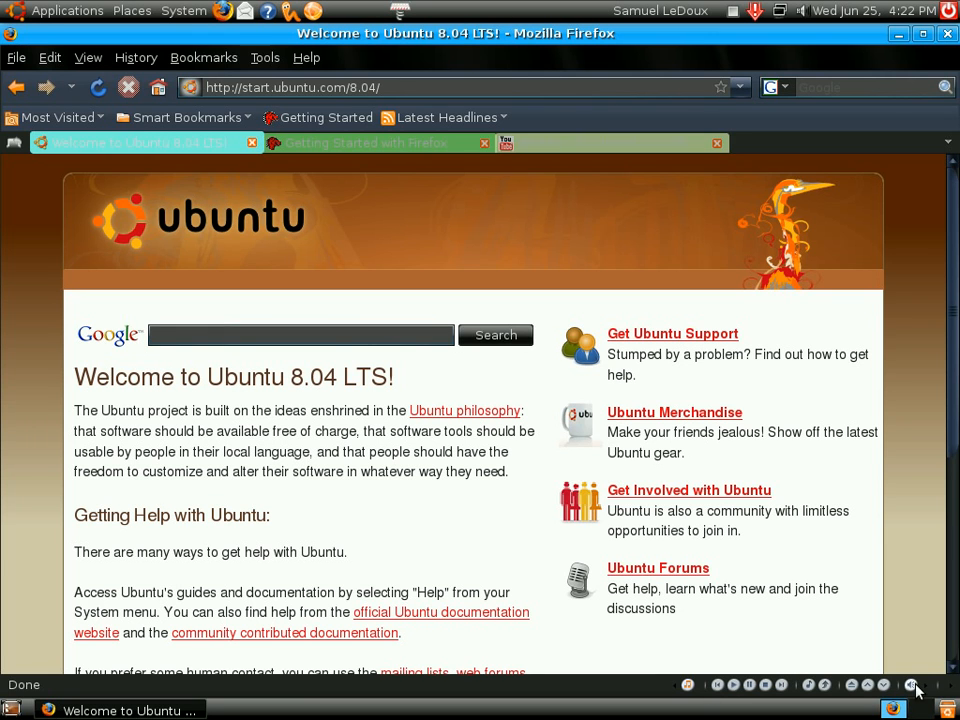
pyautogui.moveTo(760, 653)
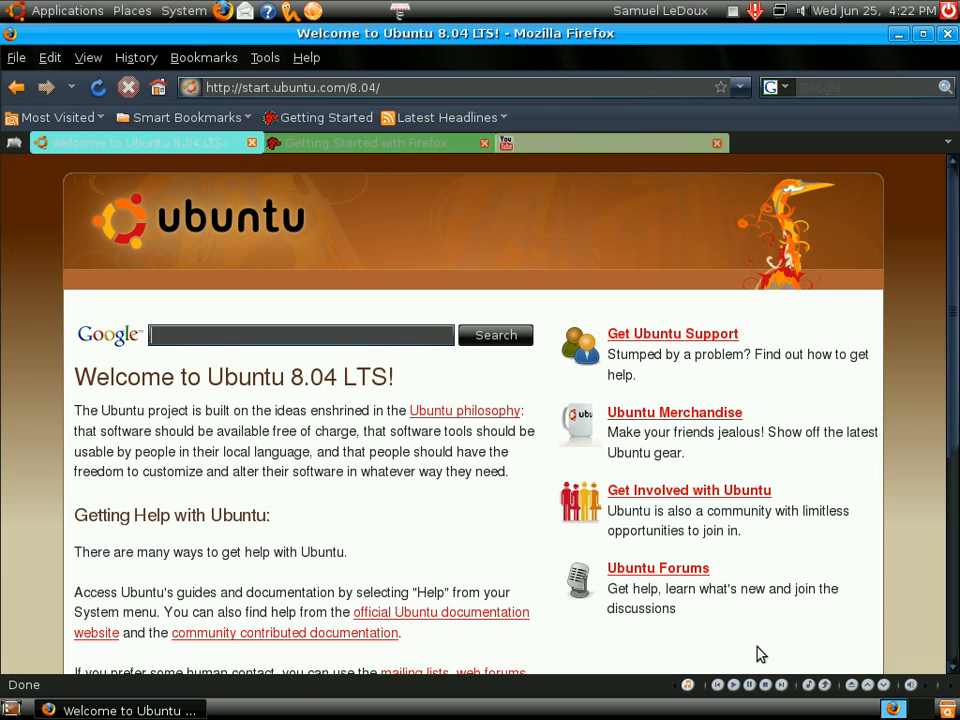
pyautogui.moveTo(757, 673)
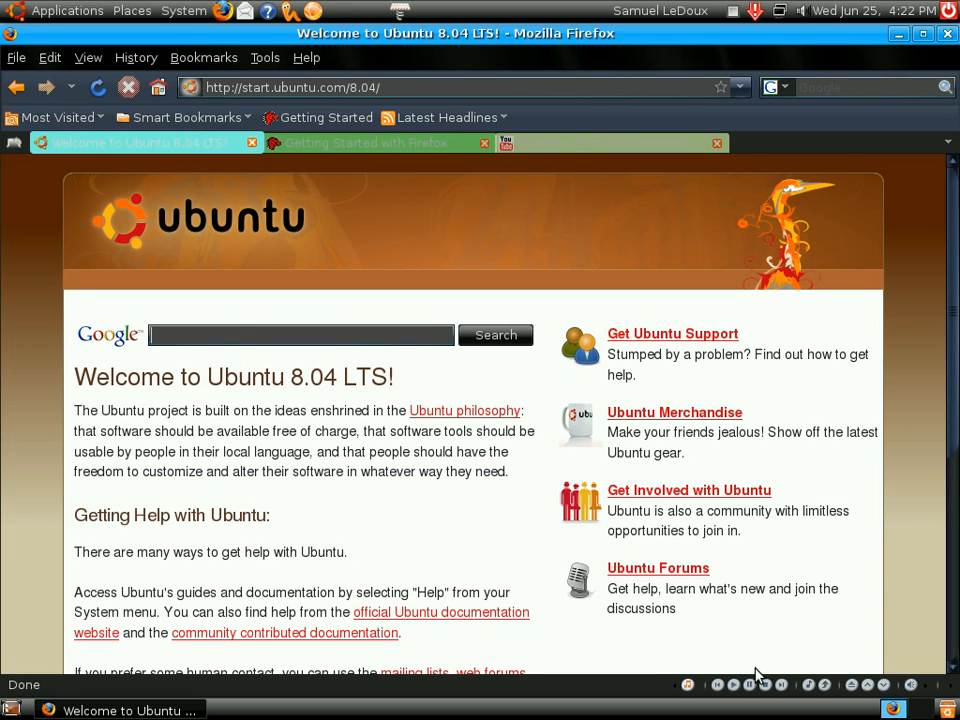